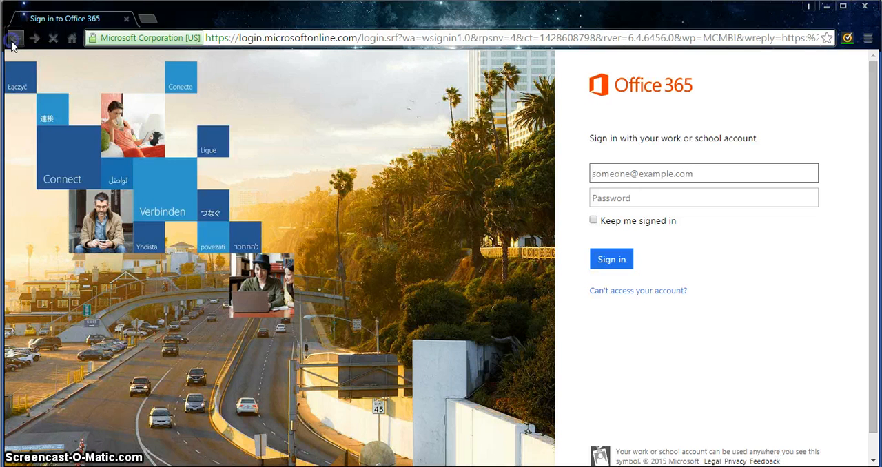
Go back from the Office 365 sign-in page to the products.office.com home page
left_click(15, 38)
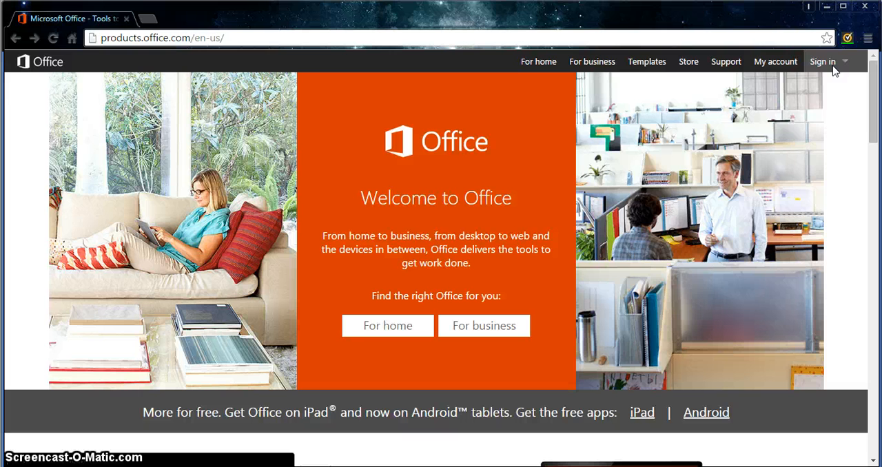
Show the Sign in choices including 'Work, school or university', then head to dreamspark.com's Software Catalog
left_click(823, 60)
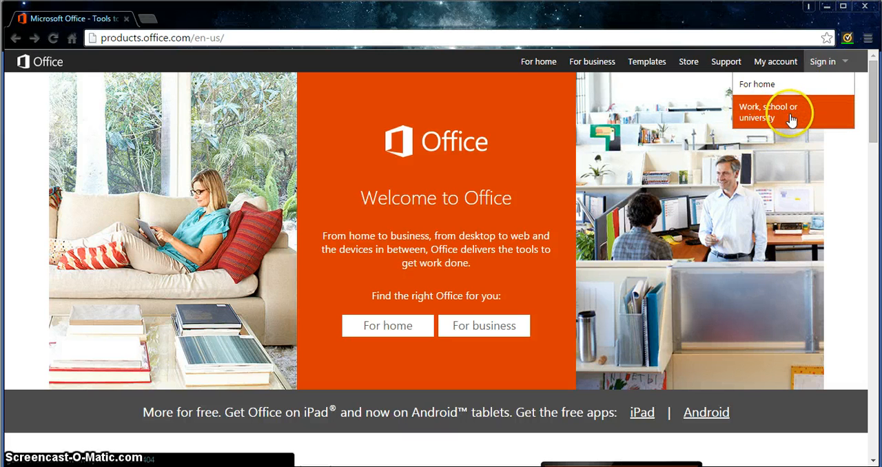
mouse_move(717, 120)
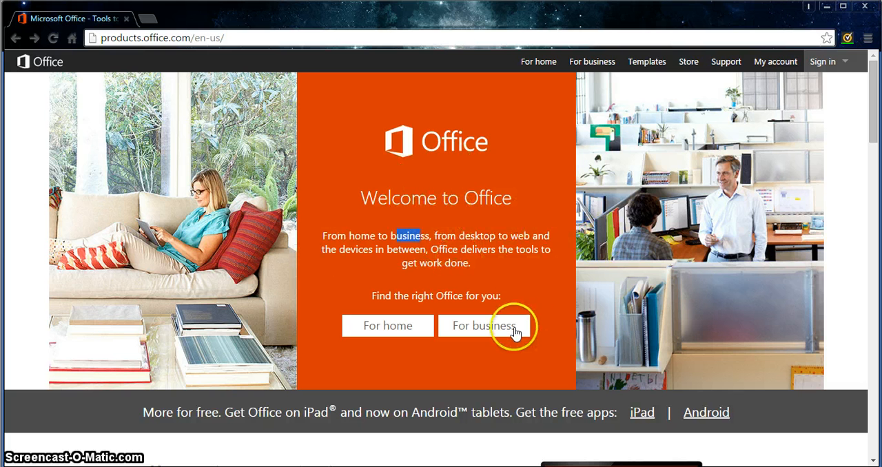
left_click(484, 326)
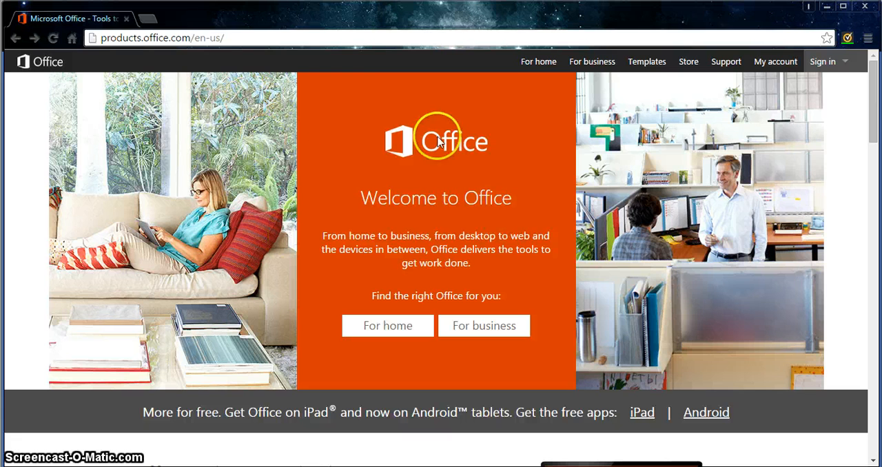
mouse_move(323, 297)
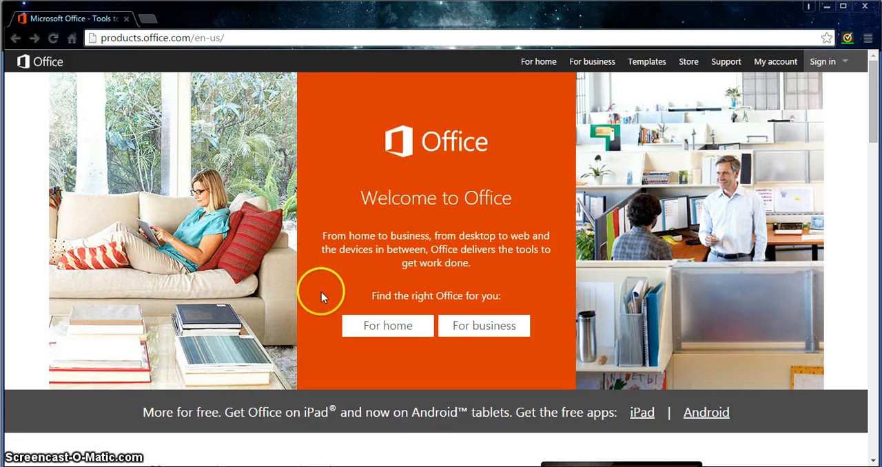
mouse_move(356, 268)
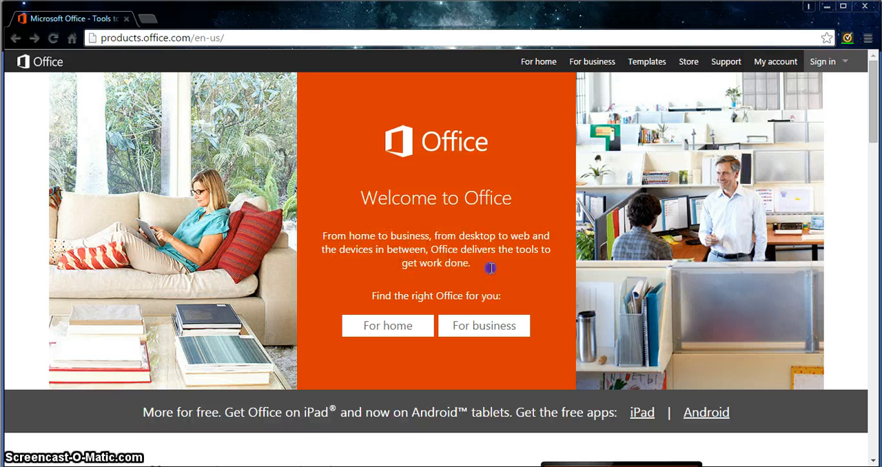
mouse_move(381, 187)
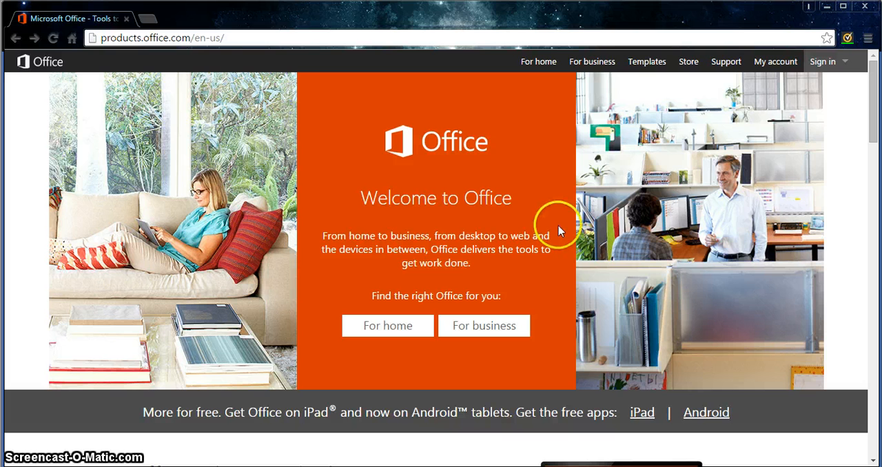
mouse_move(714, 66)
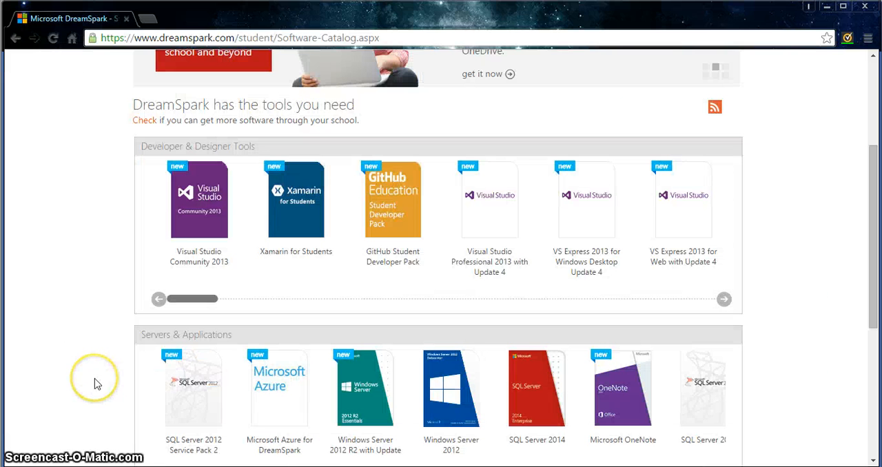
mouse_move(72, 207)
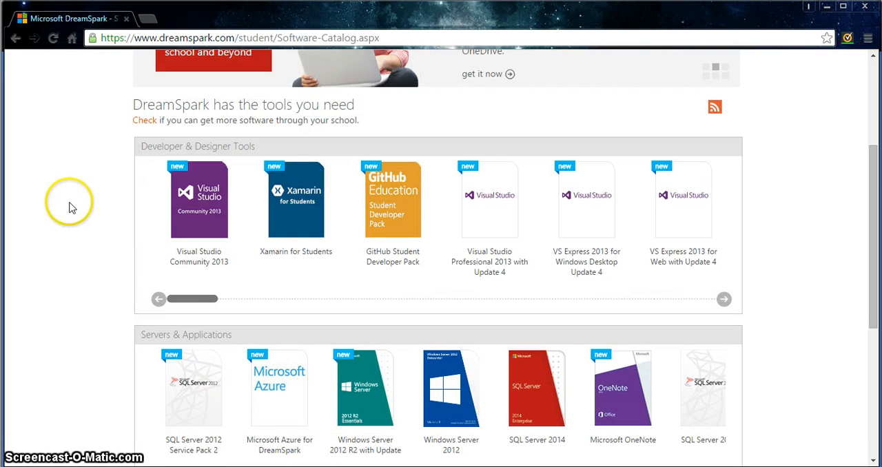
Scroll the Software Catalog back up toward the top of the page
scroll("up", 3)
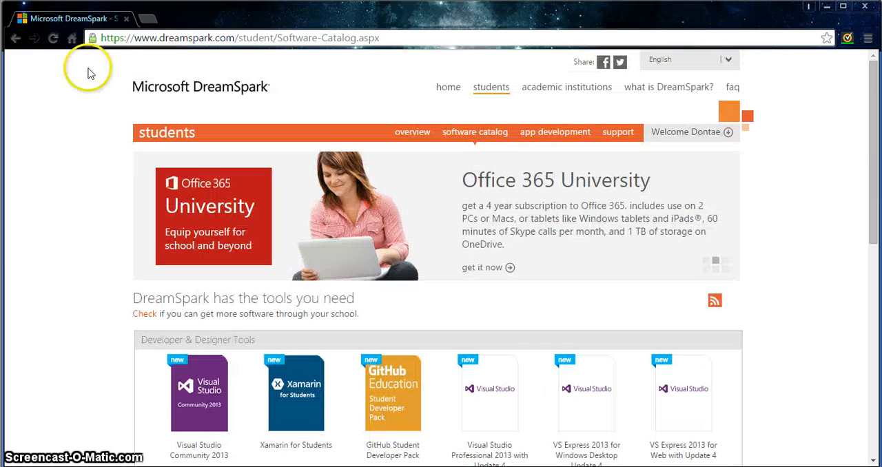
mouse_move(361, 68)
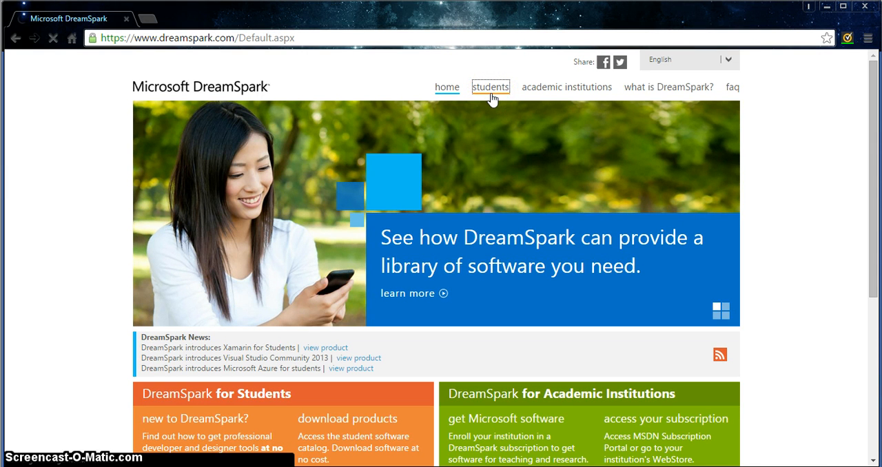
Enter the DreamSpark students section and reopen its software catalog from the orange students bar
left_click(491, 87)
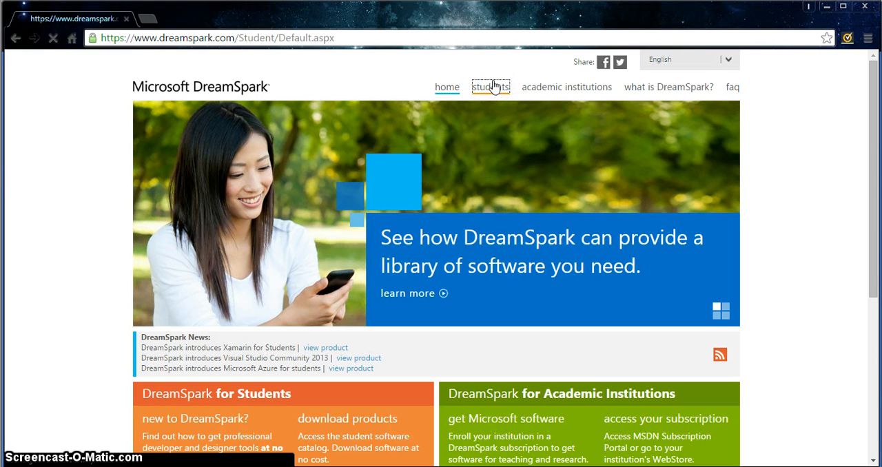
left_click(490, 87)
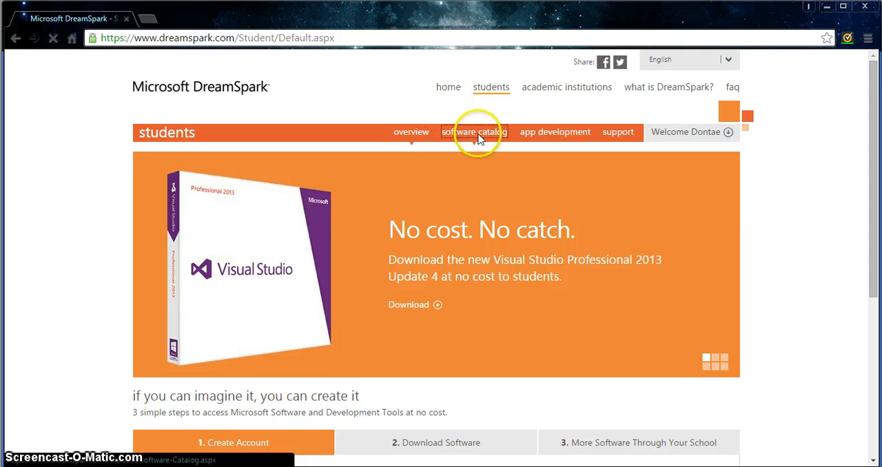
left_click(474, 131)
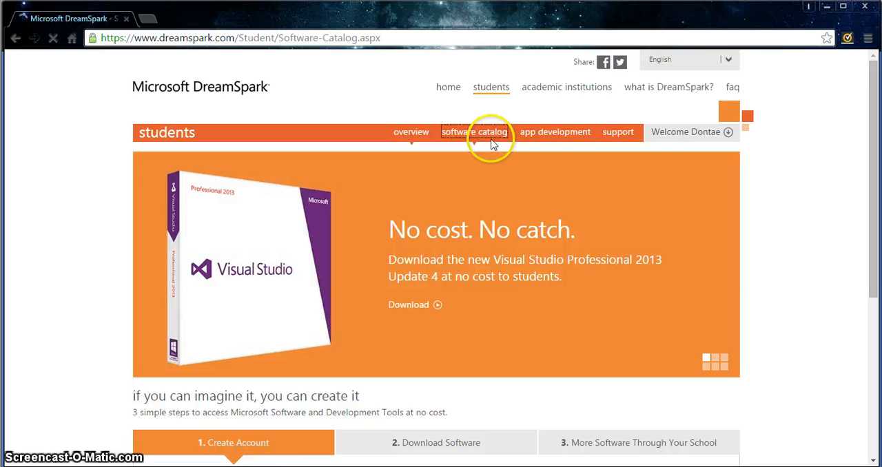
left_click(475, 131)
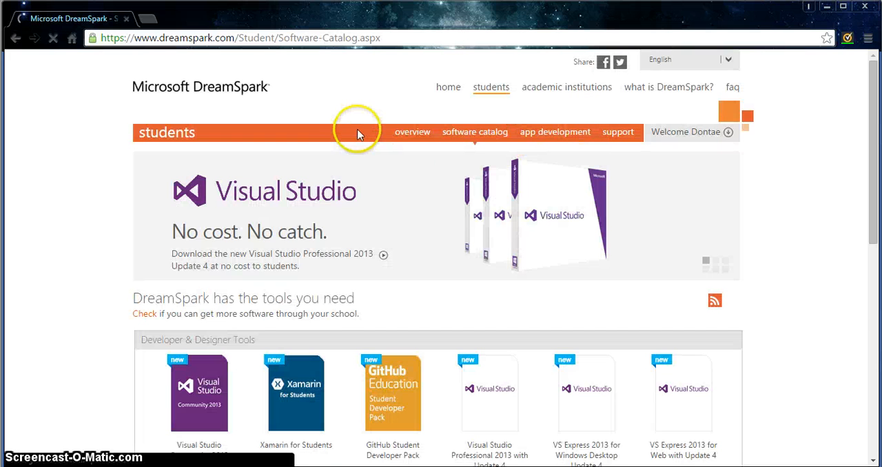
mouse_move(155, 132)
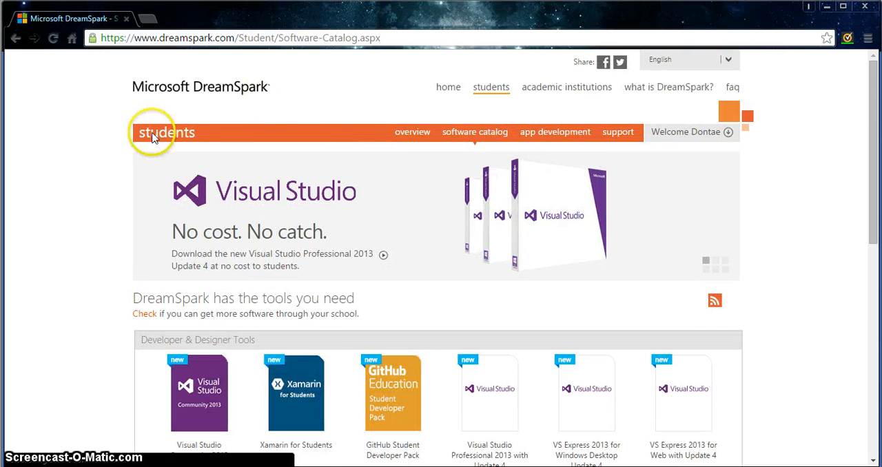
left_click(165, 133)
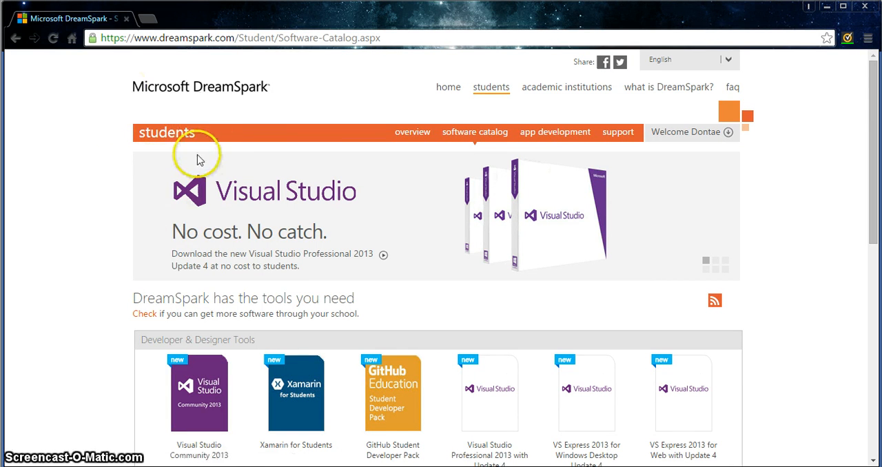
mouse_move(93, 151)
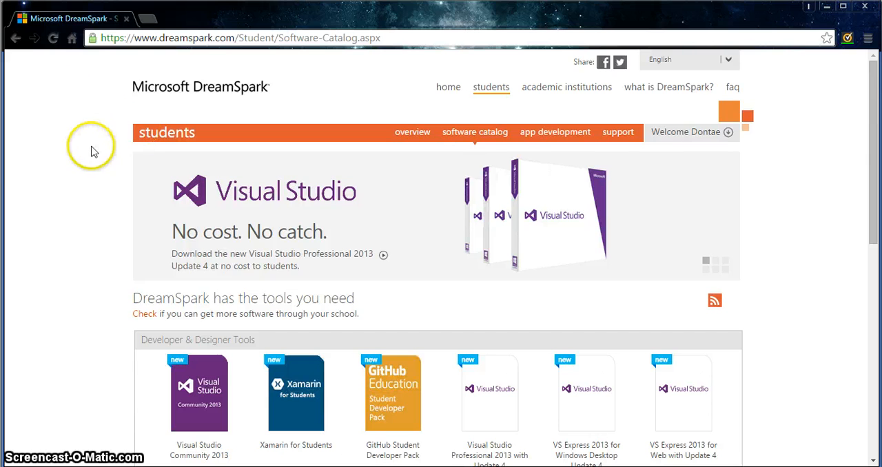
Scroll down to Servers & Applications and slide its carousel right to reveal Windows Server 2008 R2 and SQL Server 2008 R2 Developer
scroll("down", 3)
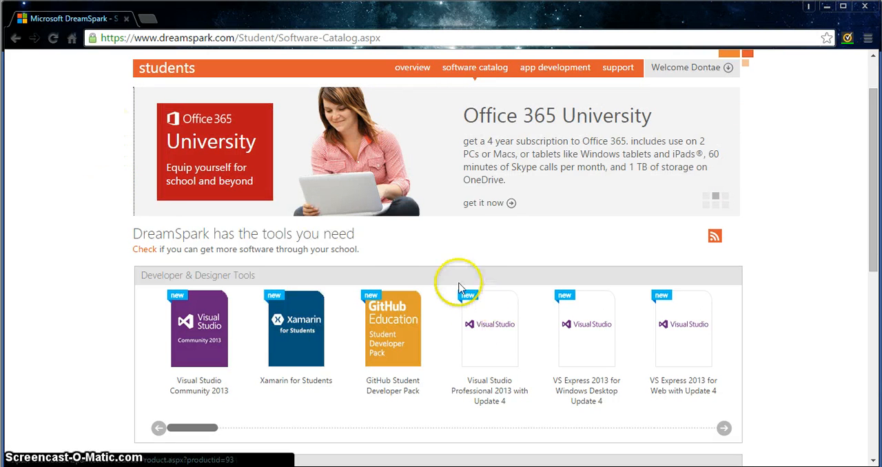
mouse_move(99, 207)
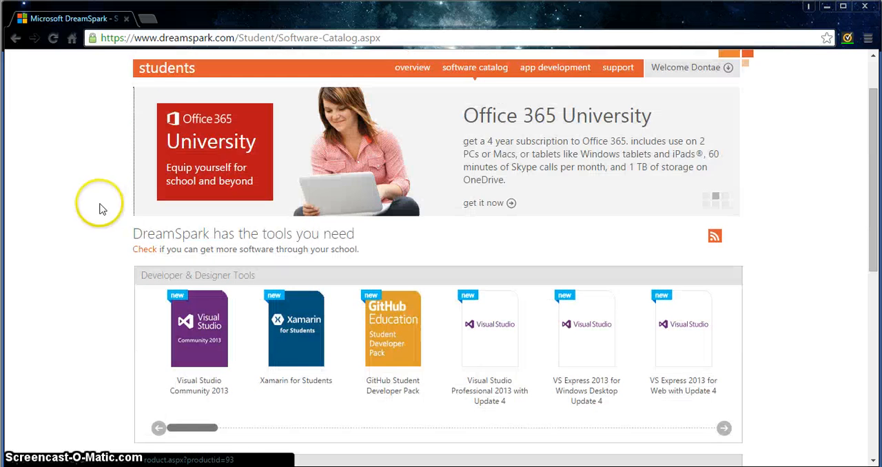
scroll("down", 3)
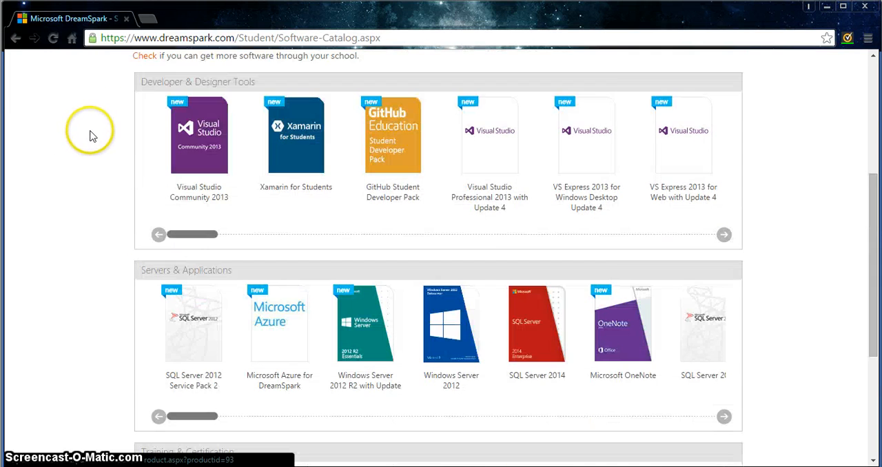
scroll("down", 3)
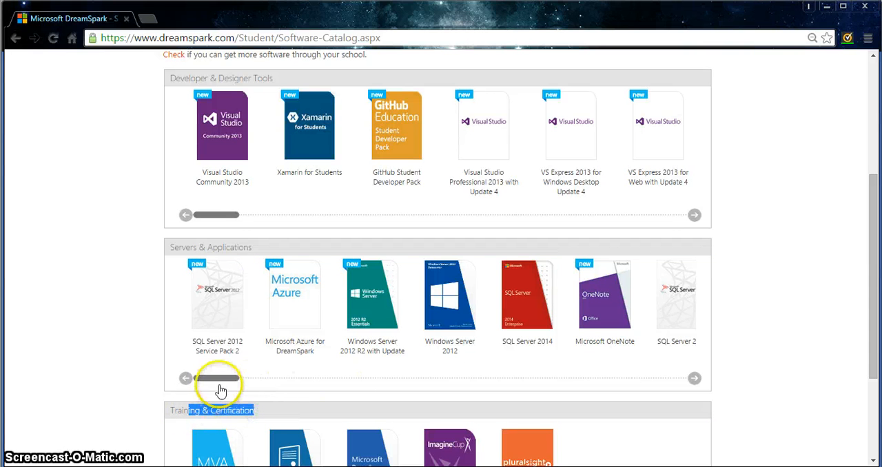
left_click_drag(220, 377, 290, 378)
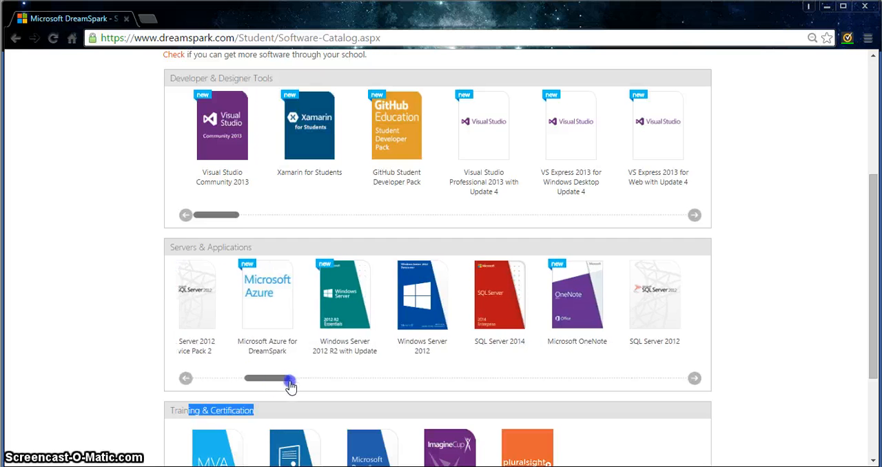
left_click_drag(290, 377, 425, 378)
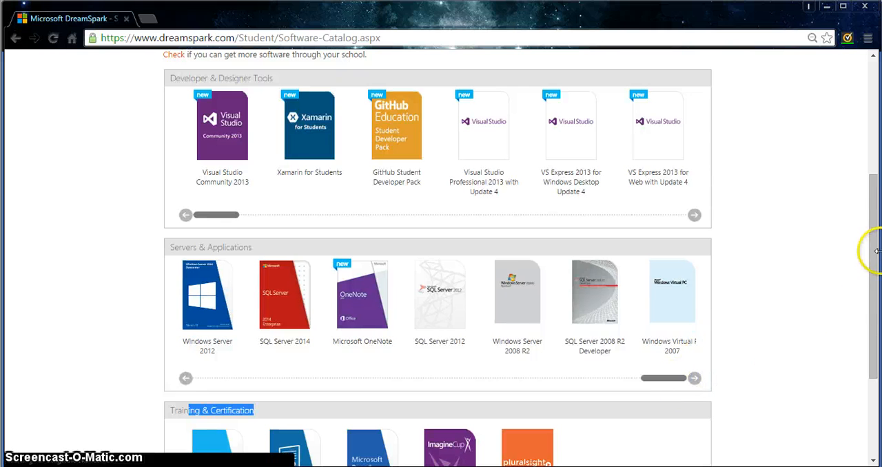
mouse_move(876, 163)
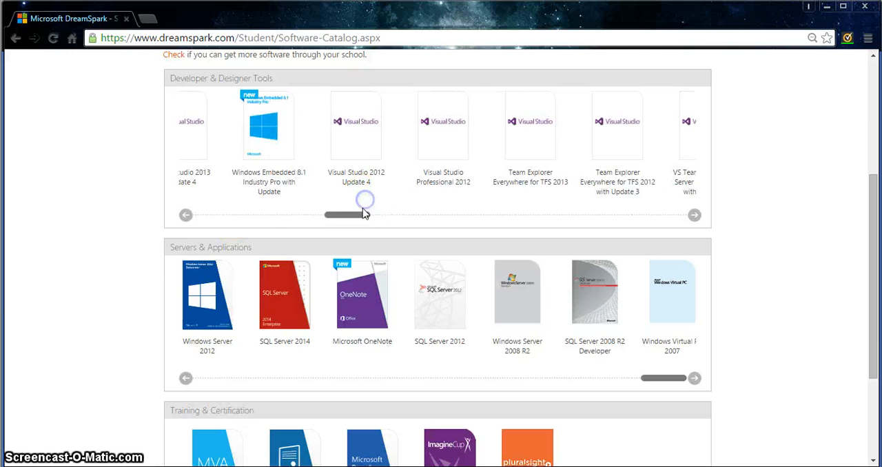
Slide the Developer & Designer Tools carousel to its last titles, Visual Studio 2010 Express Edition, then cycle it back to the start
left_click_drag(365, 213, 333, 215)
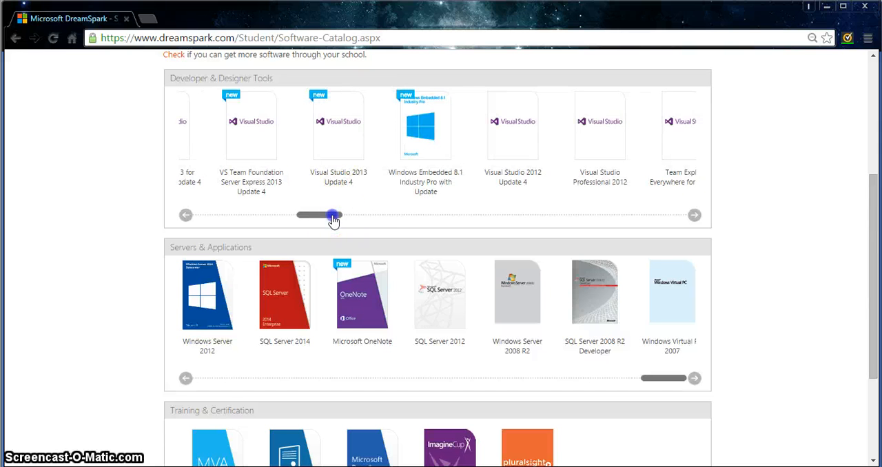
left_click_drag(334, 215, 389, 215)
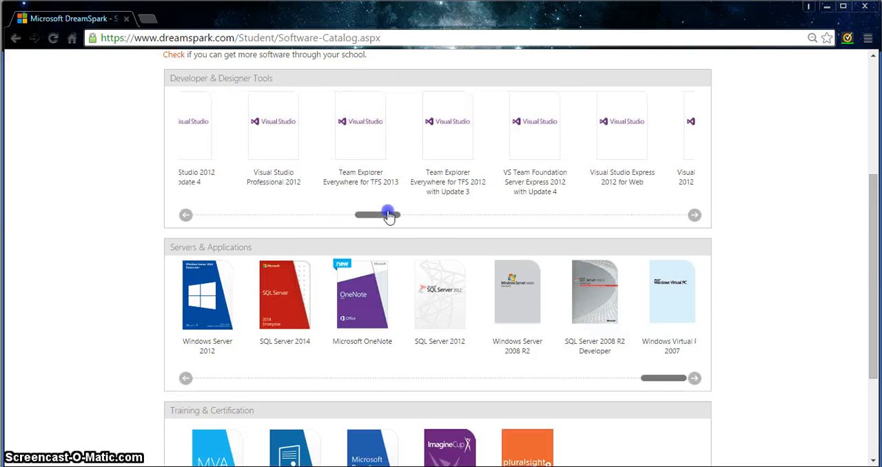
left_click_drag(389, 215, 435, 215)
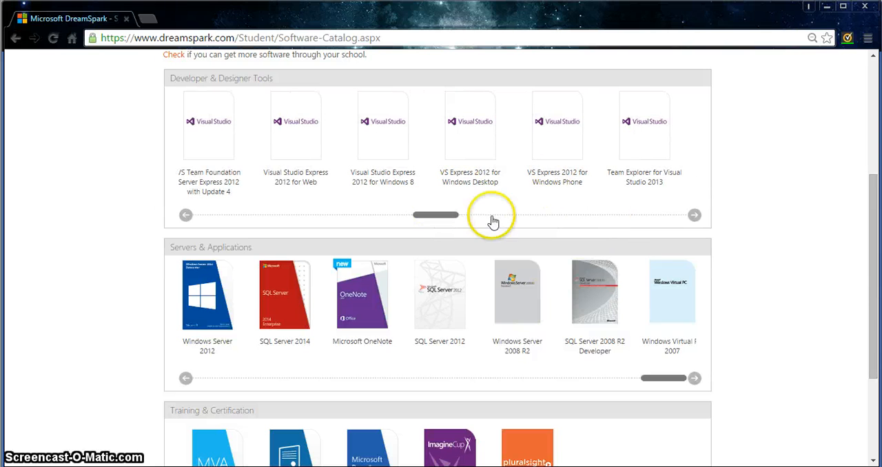
left_click_drag(436, 215, 495, 215)
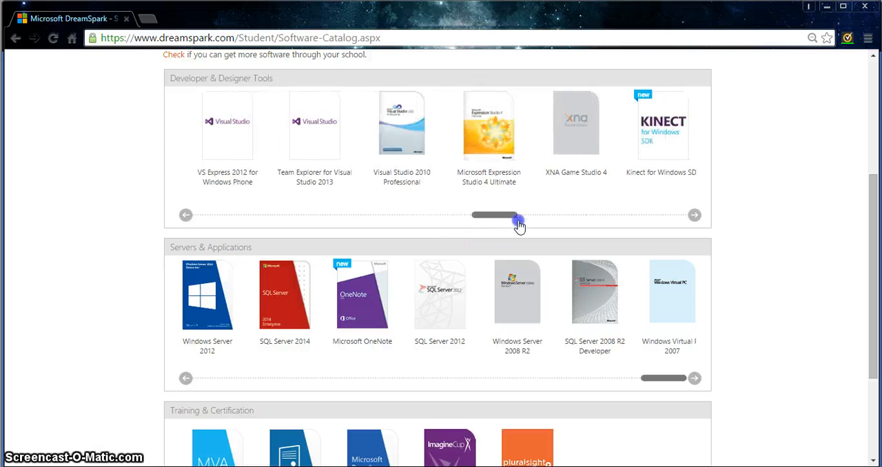
left_click_drag(496, 215, 557, 215)
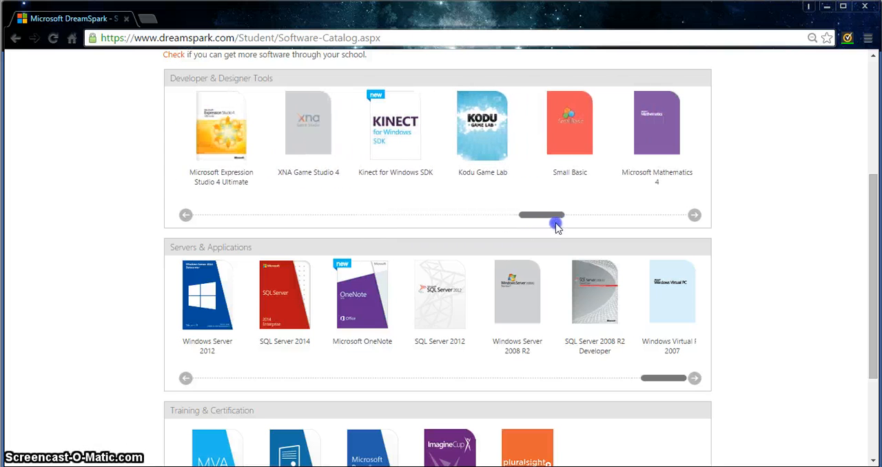
left_click_drag(540, 215, 563, 215)
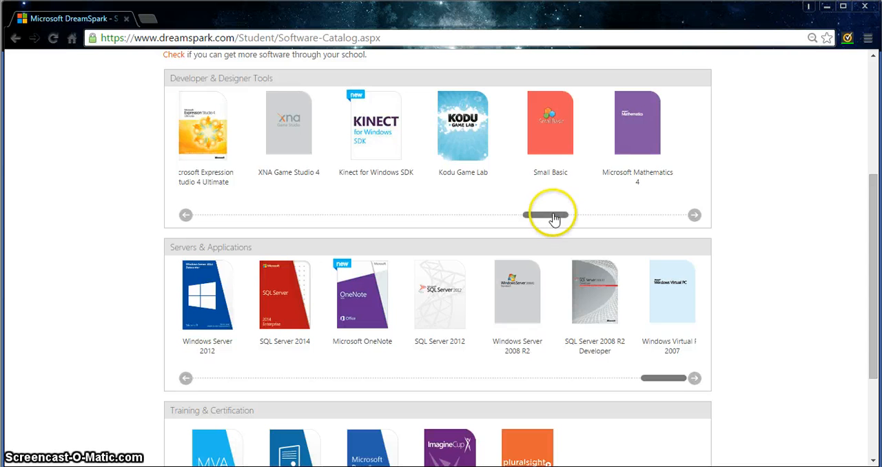
left_click_drag(552, 215, 618, 215)
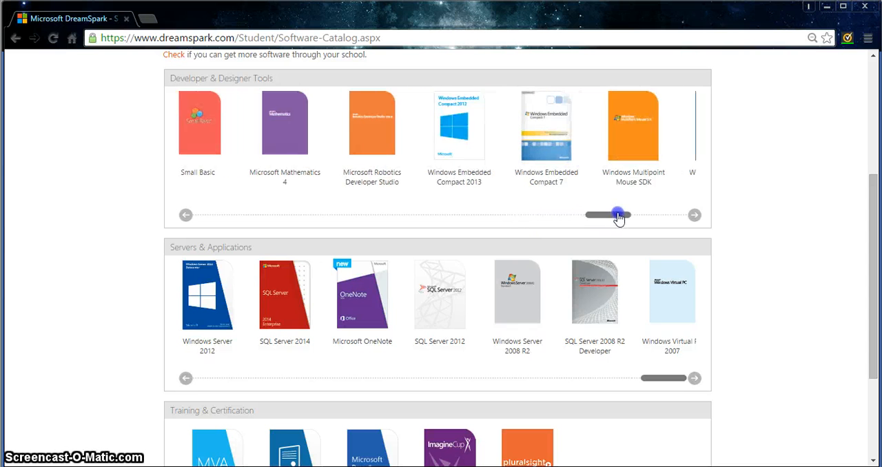
left_click_drag(617, 215, 623, 215)
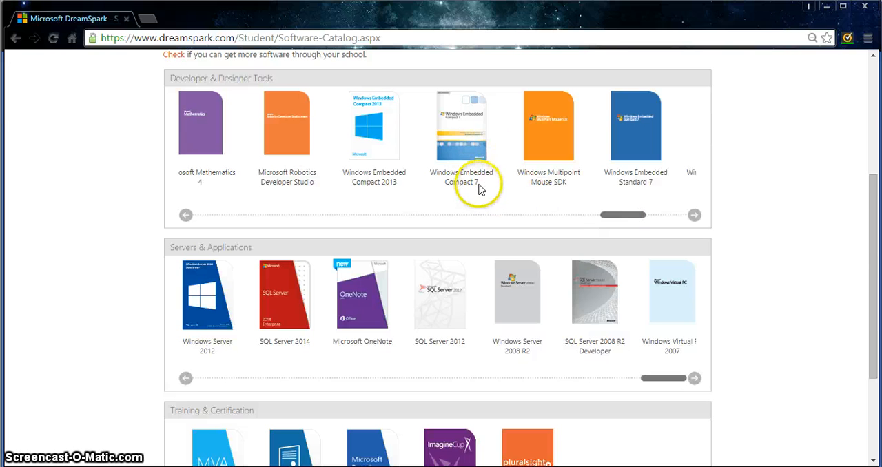
mouse_move(391, 196)
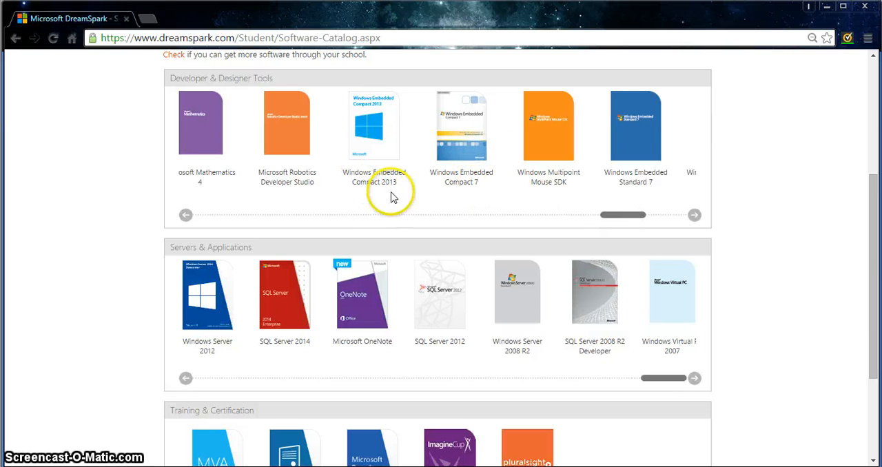
mouse_move(627, 177)
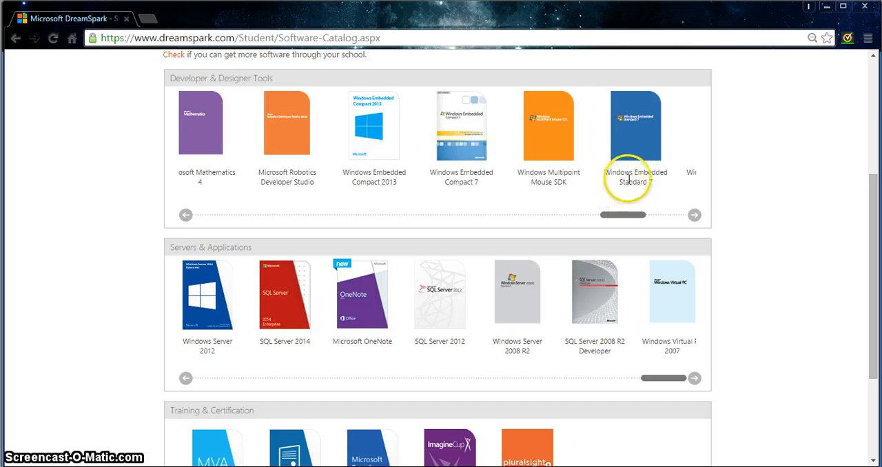
left_click_drag(623, 215, 659, 215)
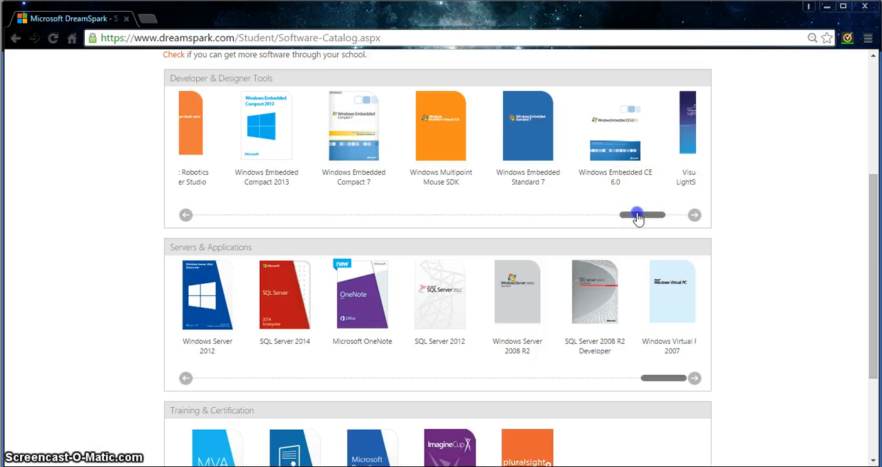
left_click_drag(637, 215, 627, 216)
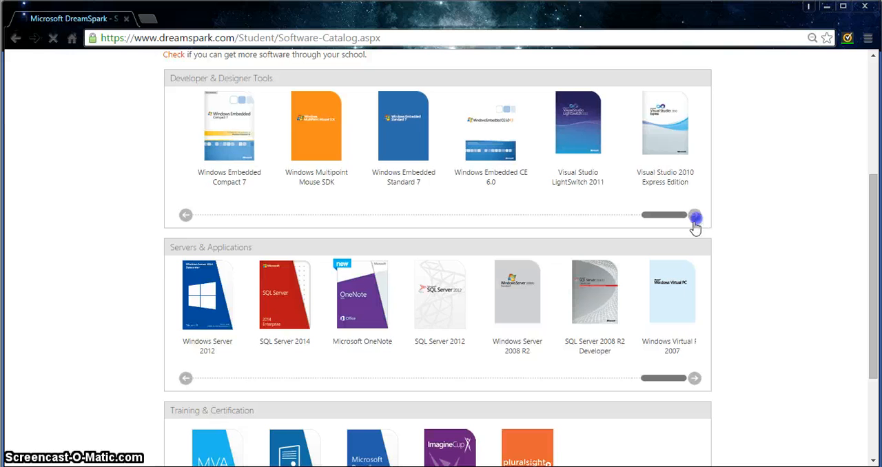
left_click(695, 215)
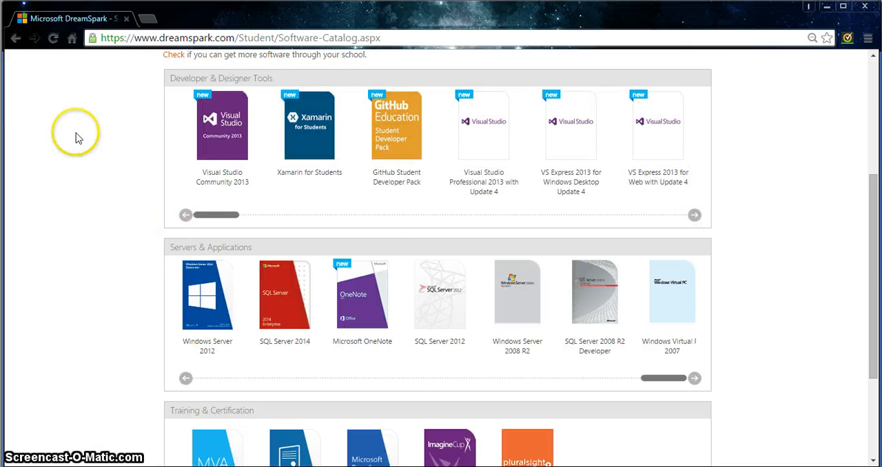
Scroll the catalog down to bring the Training & Certification row into view
scroll("down", 3)
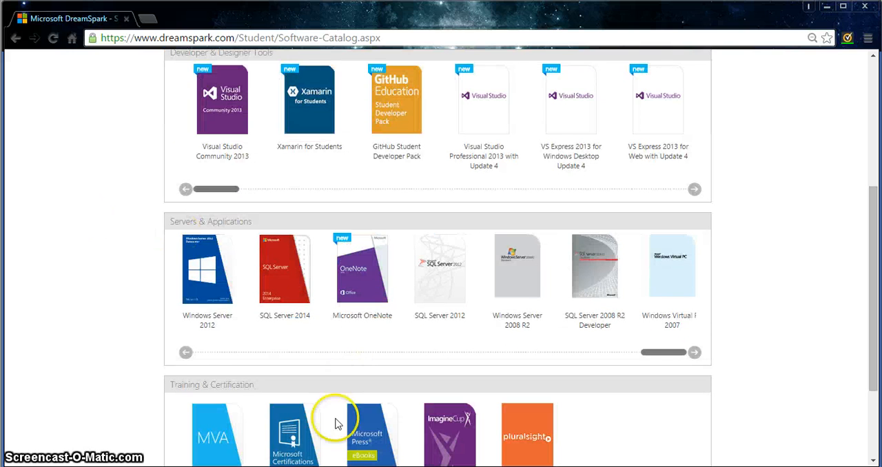
mouse_move(500, 108)
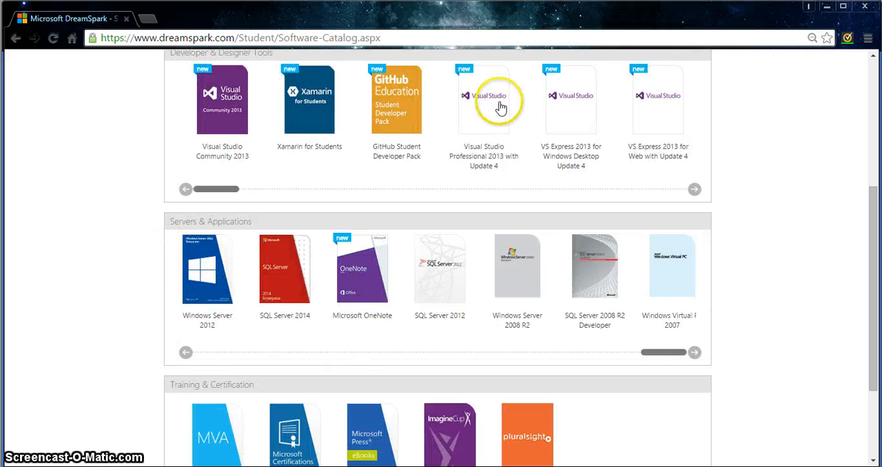
mouse_move(273, 150)
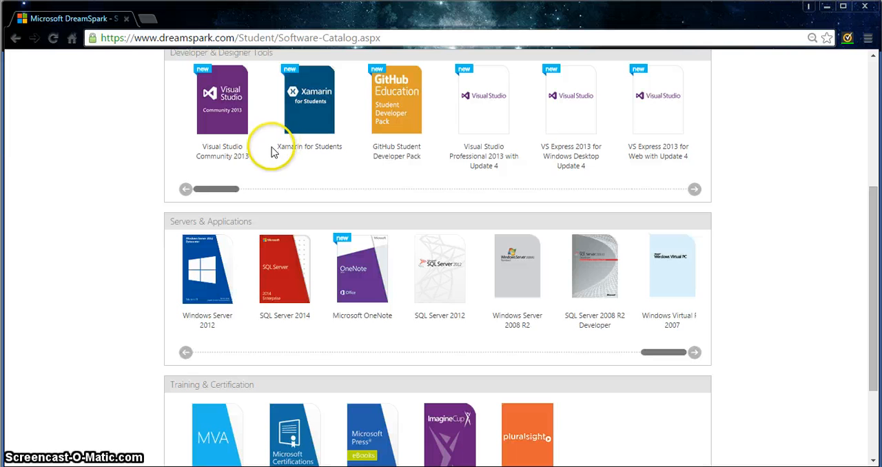
mouse_move(139, 230)
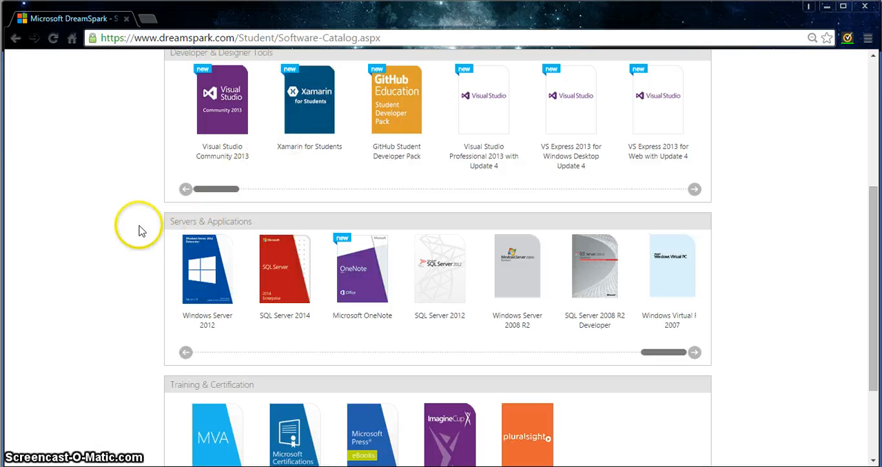
mouse_move(140, 157)
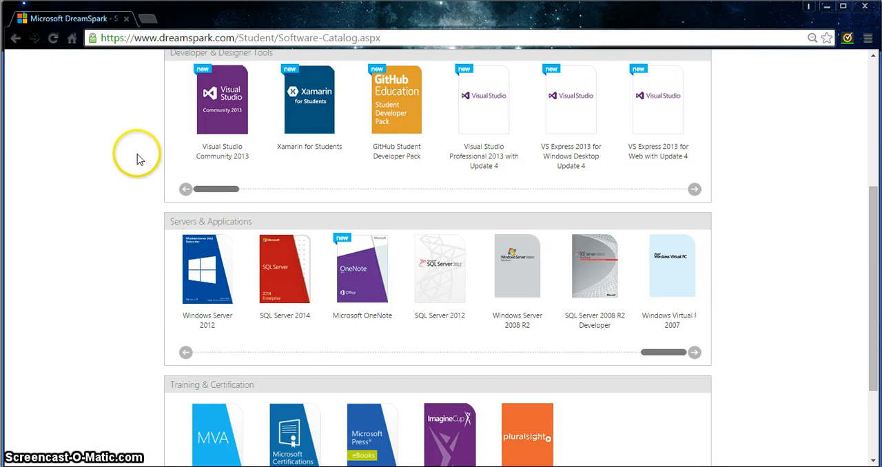
mouse_move(262, 204)
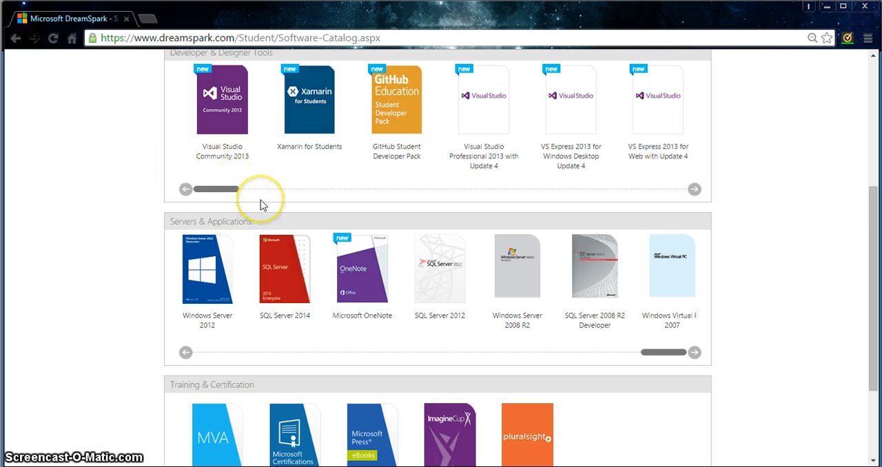
mouse_move(481, 198)
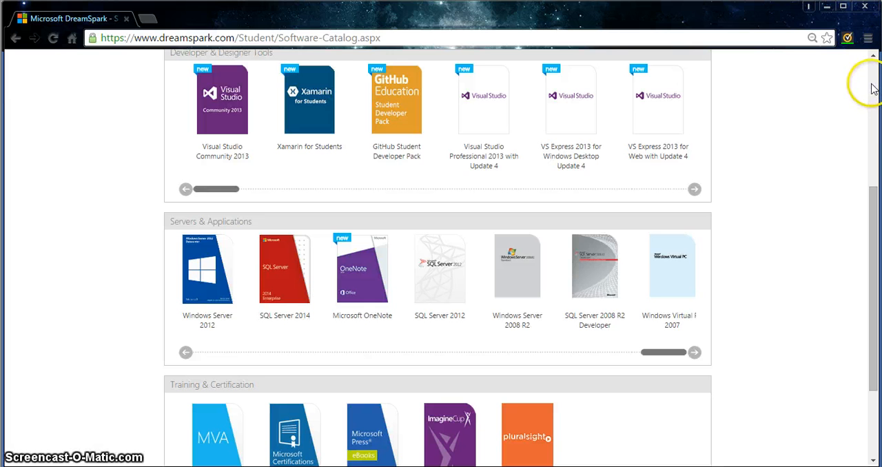
mouse_move(874, 83)
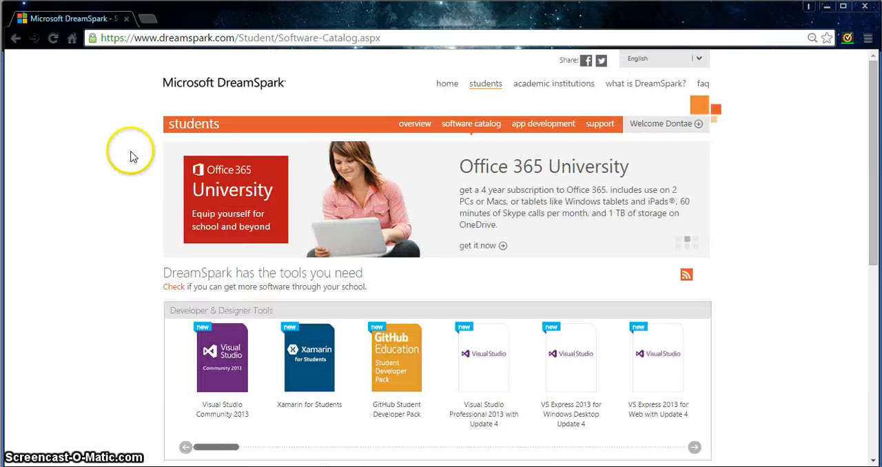
scroll("down", 3)
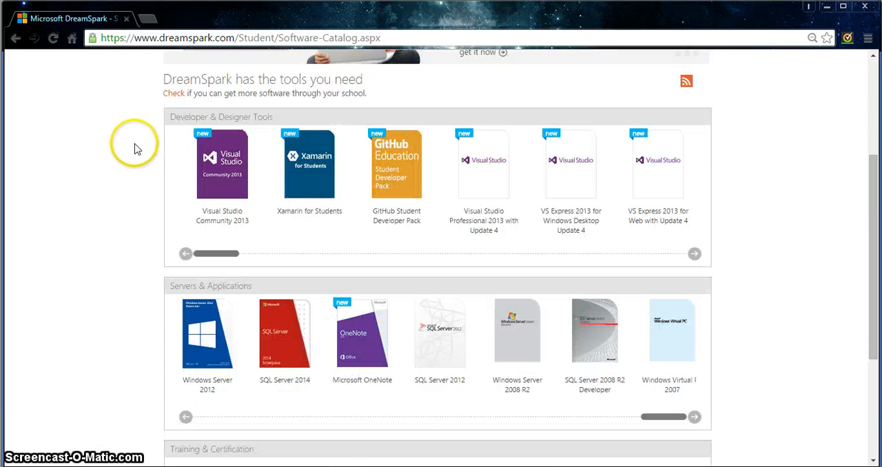
mouse_move(163, 270)
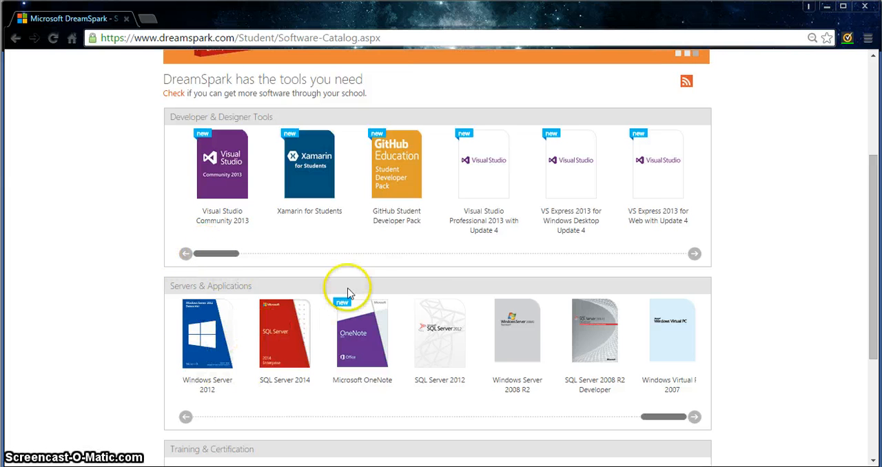
mouse_move(330, 276)
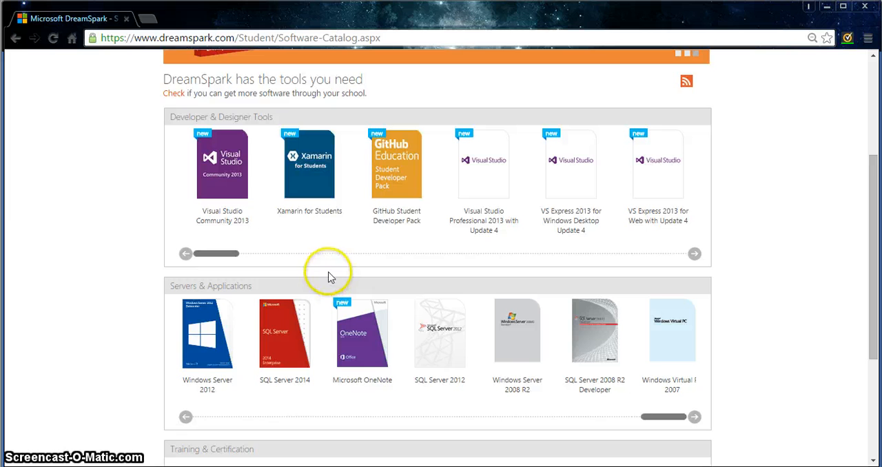